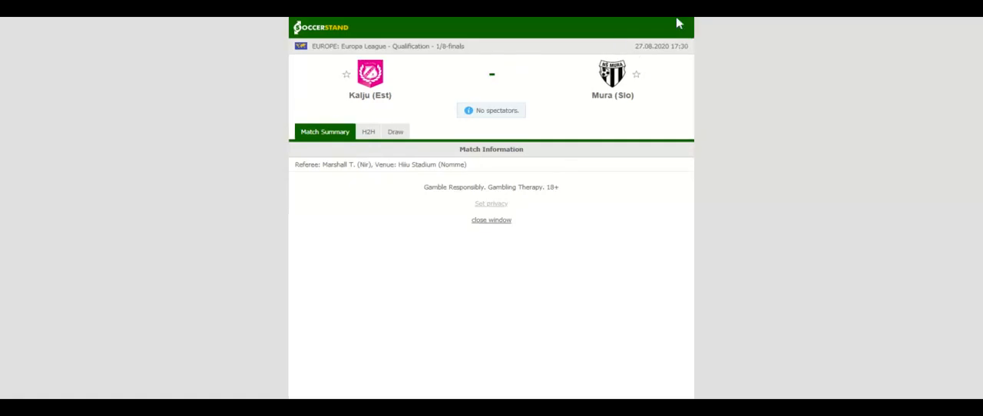
- Show Kalju's recent home results under the H2H section of the match page
{"action": "left_click", "coordinate": [368, 132]}
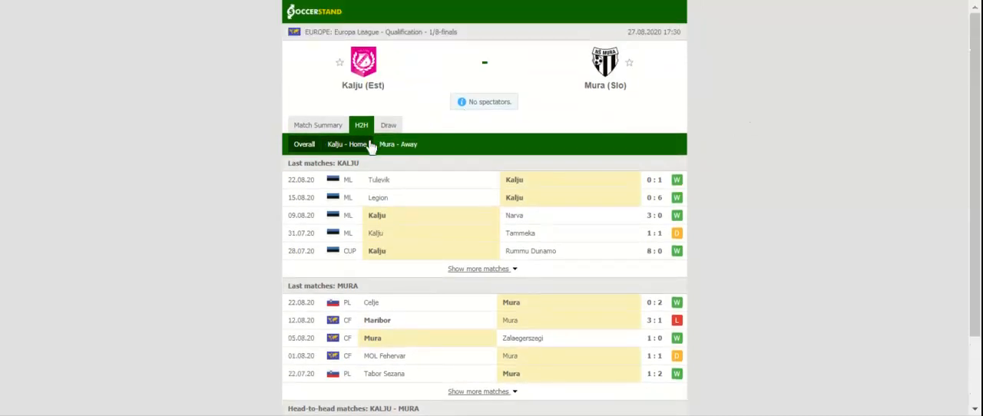
{"action": "left_click", "coordinate": [347, 144]}
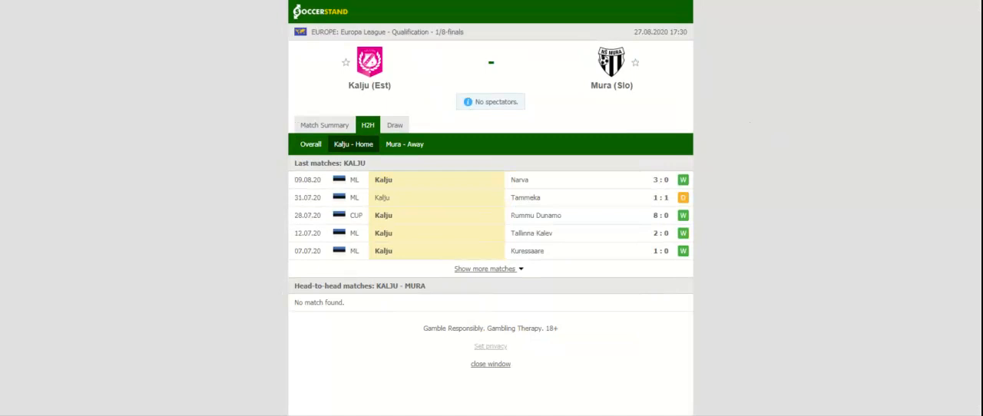
- Switch the H2H view to Mura's recent away results
{"action": "left_click", "coordinate": [404, 145]}
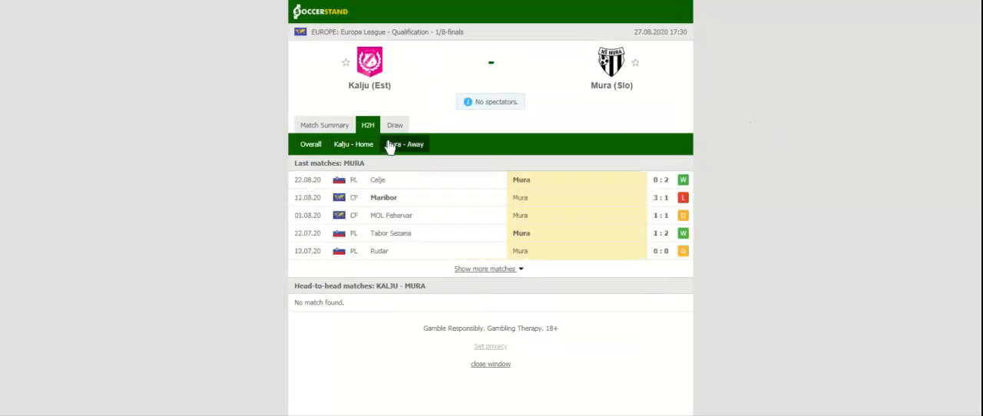